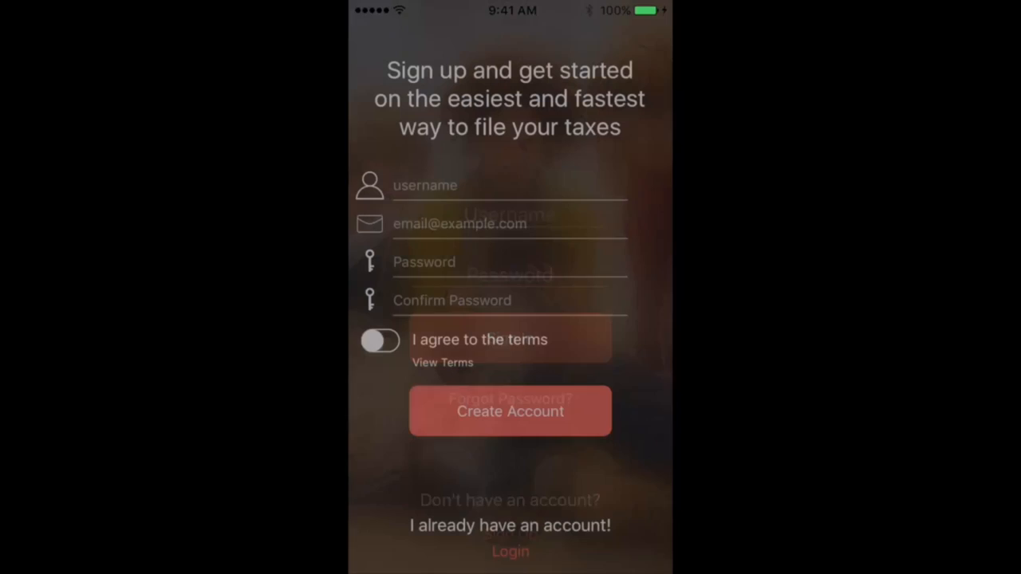
click(509, 185)
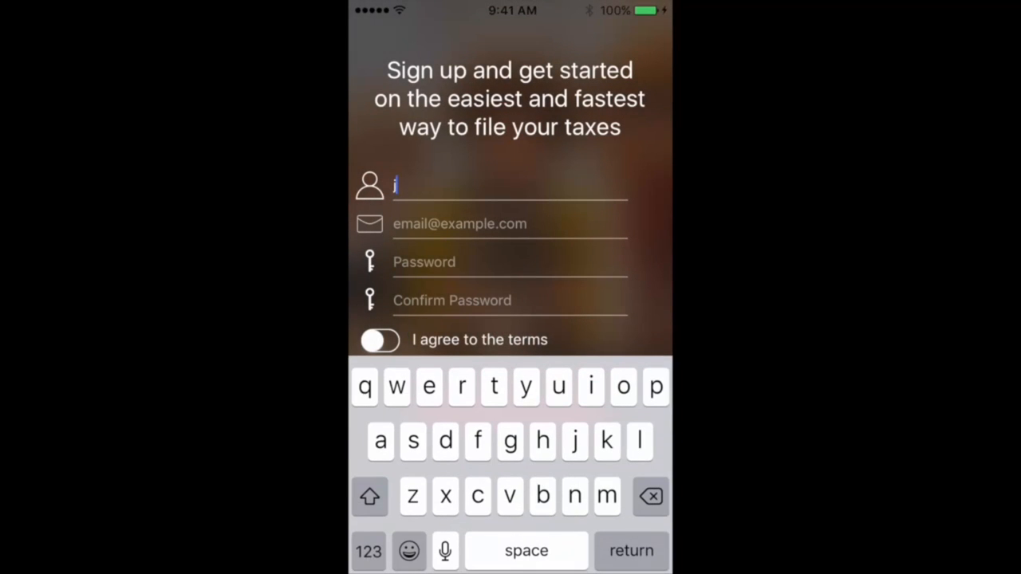
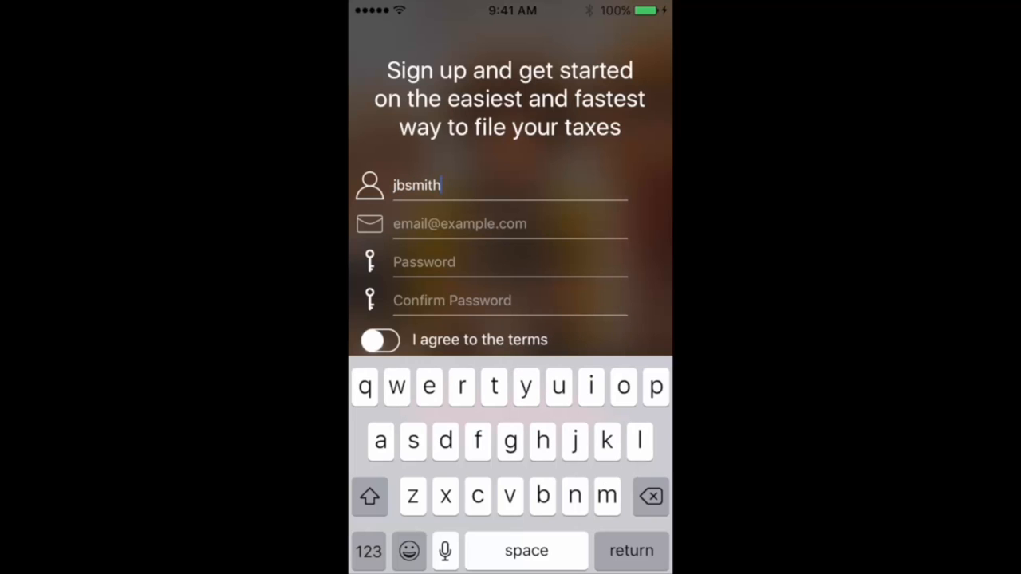
click(509, 223)
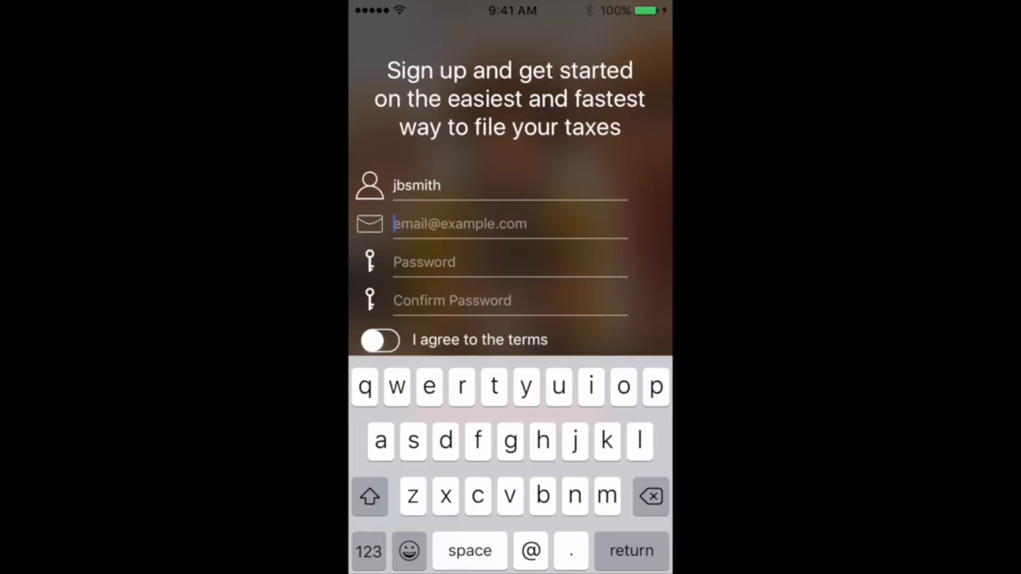
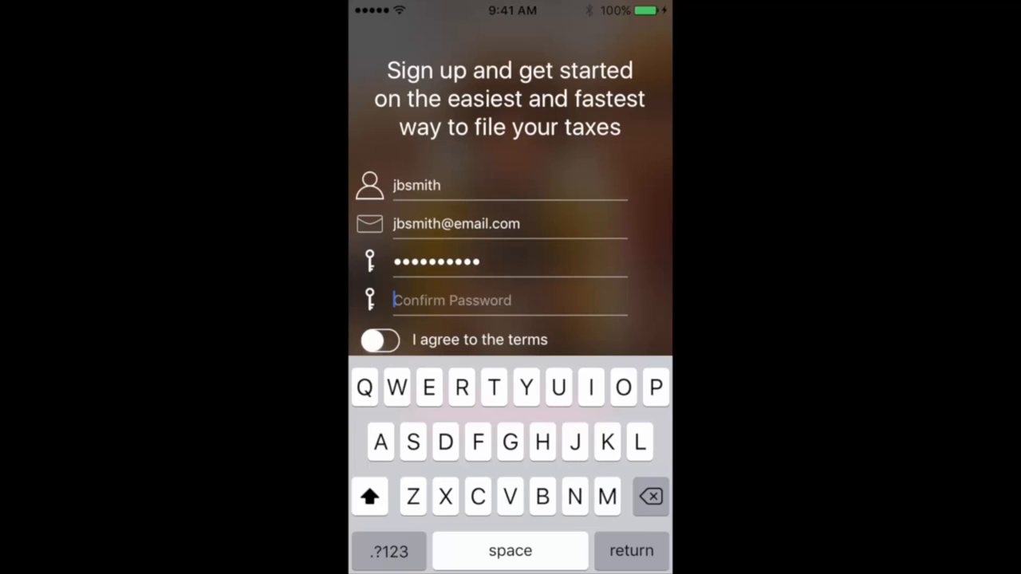
Enter the matching password and confirmation, and switch on the terms agreement.
text(password)
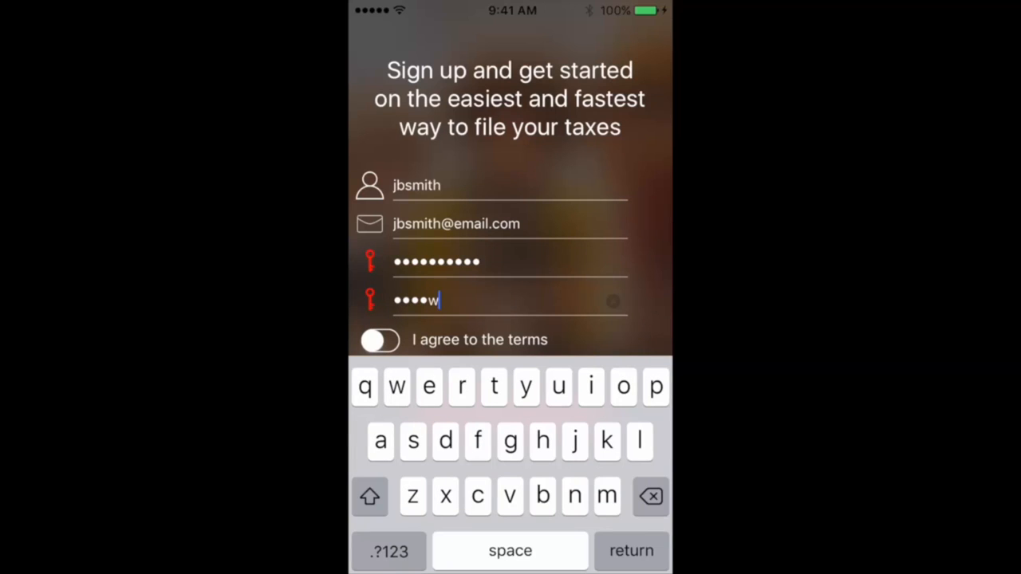
click(389, 551)
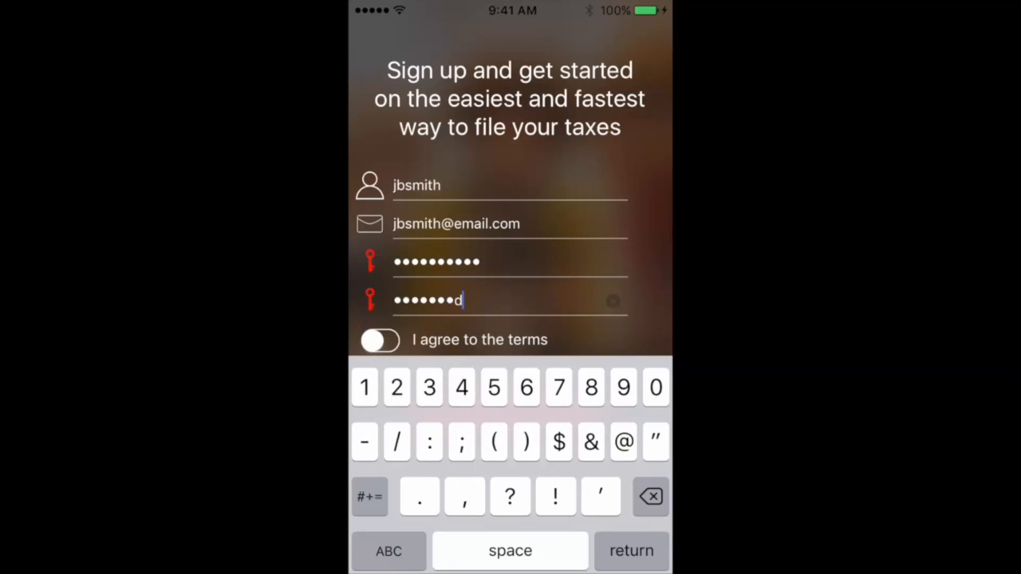
text(l)
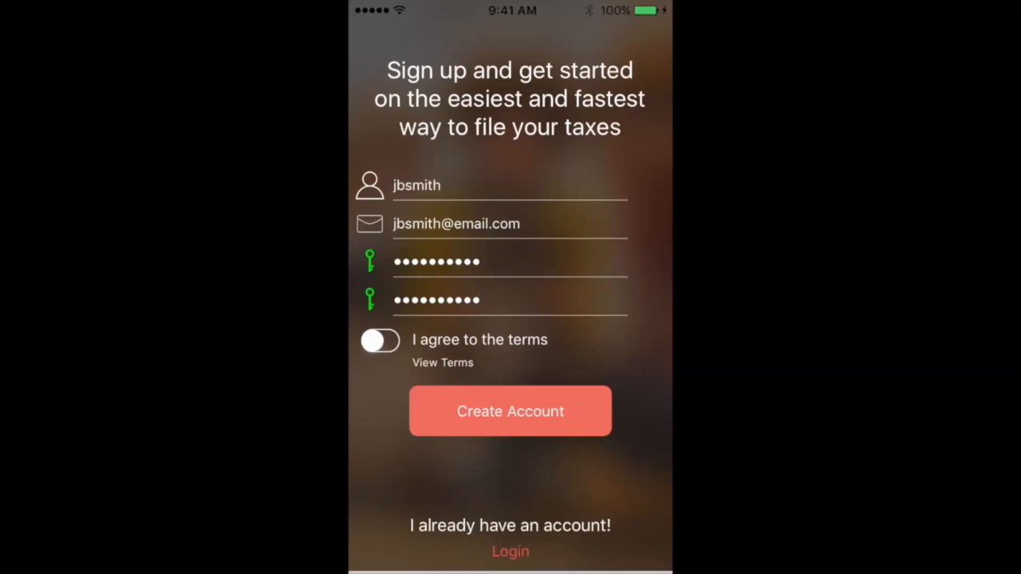
click(380, 341)
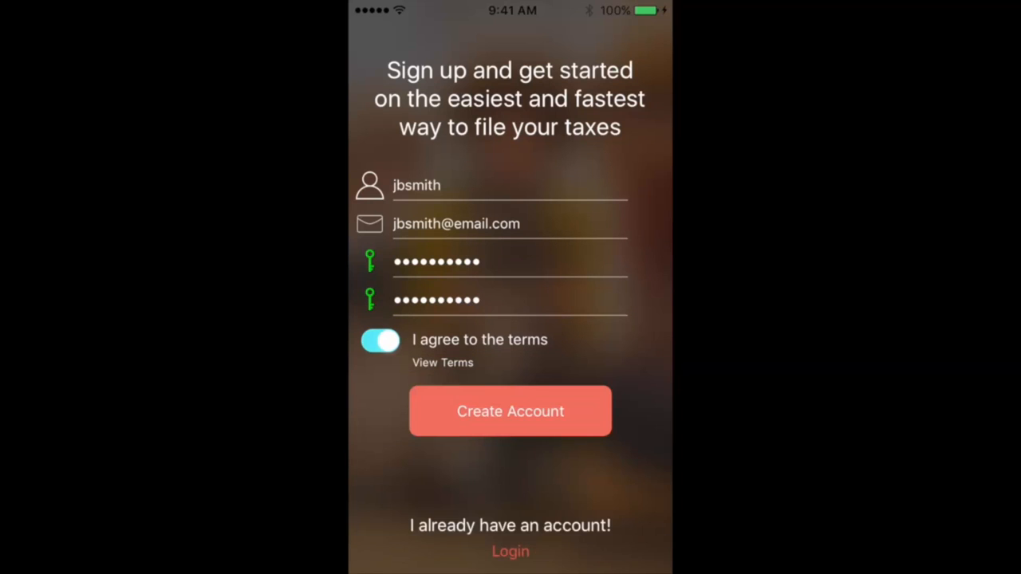
Create the account, swipe through the welcome pages and skip barcode scanning.
click(510, 411)
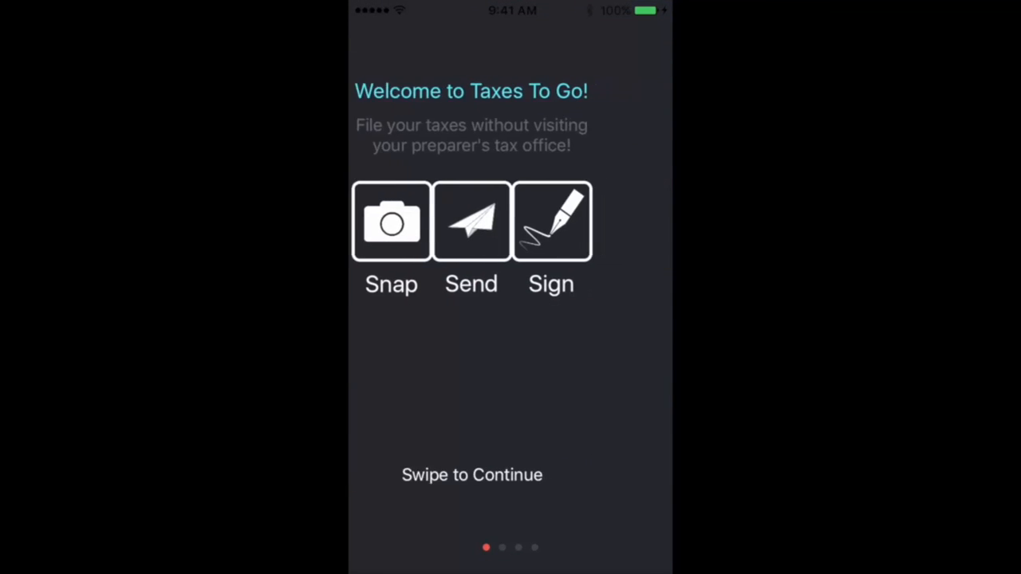
scroll(left, 3)
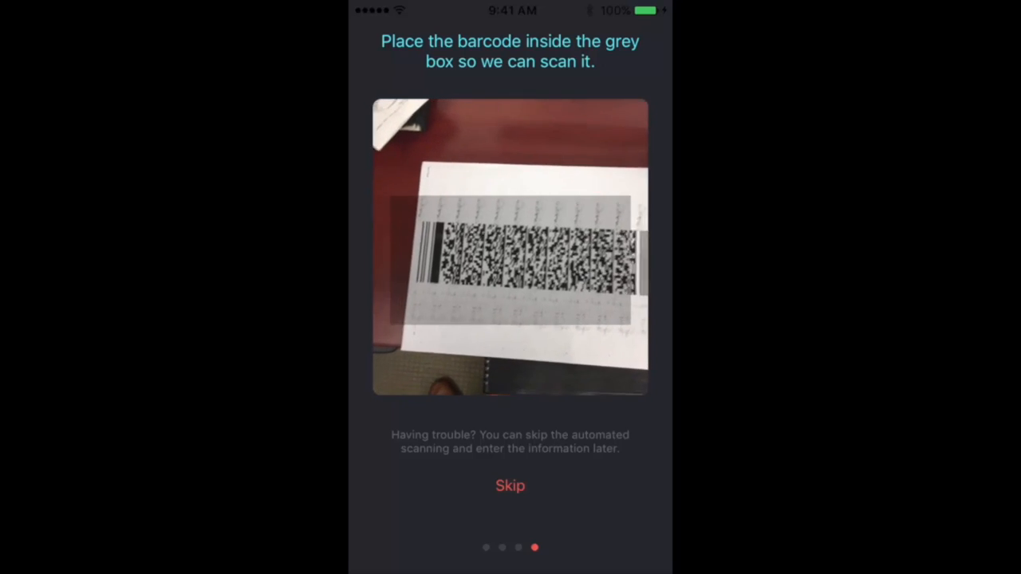
click(509, 485)
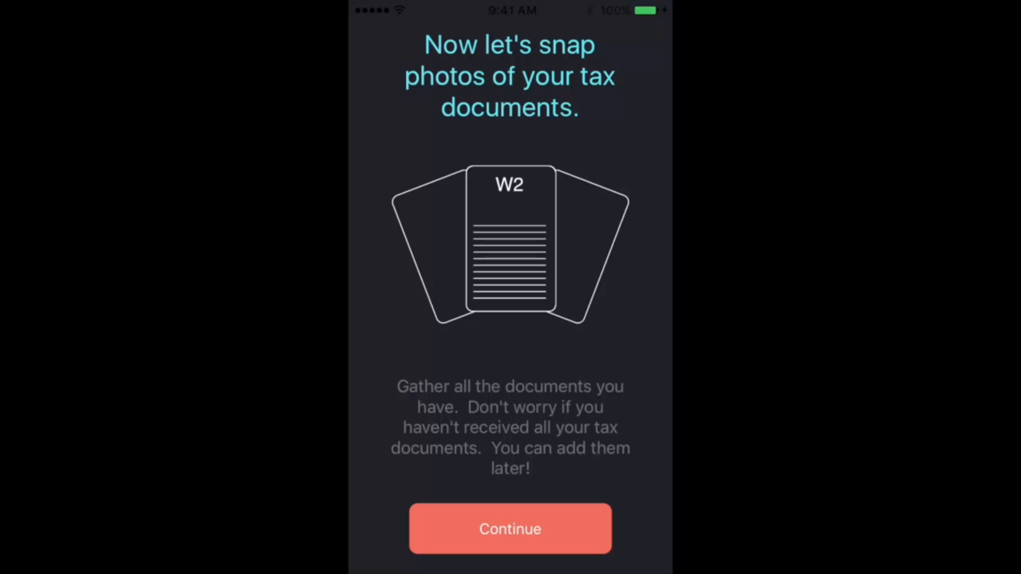
Finish the photo tutorial and photograph the W-2 and driver's license.
click(510, 527)
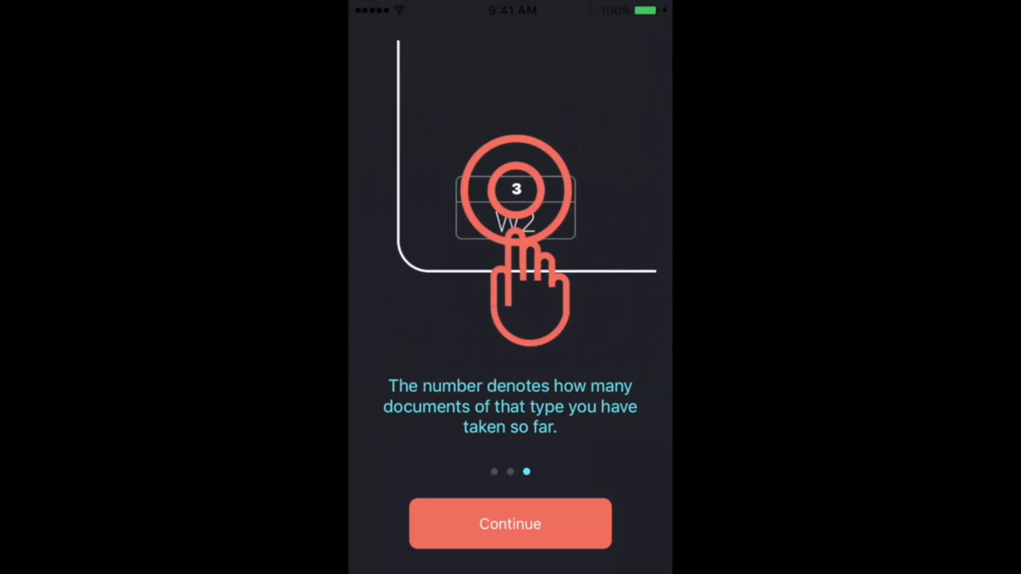
click(509, 523)
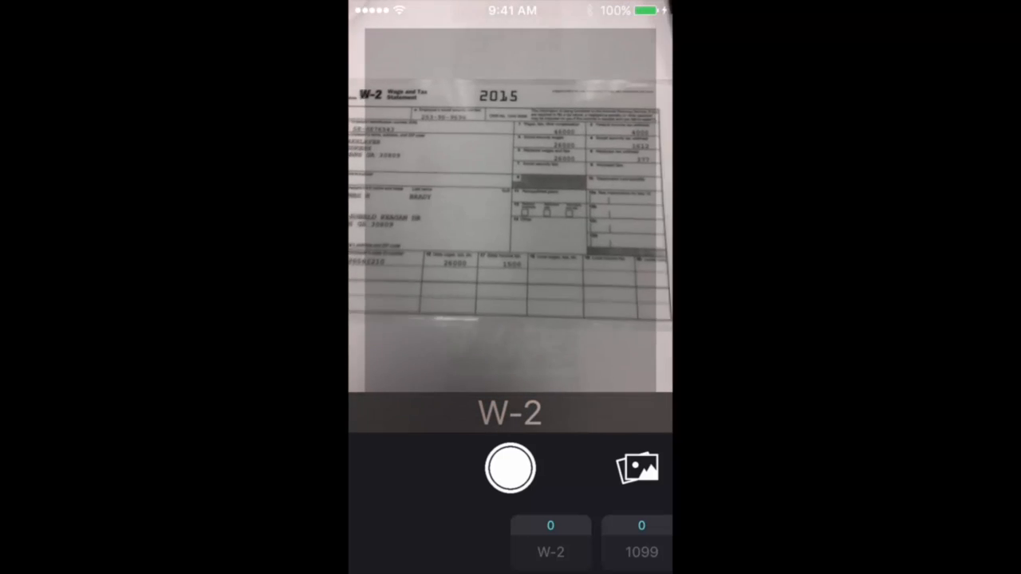
click(509, 467)
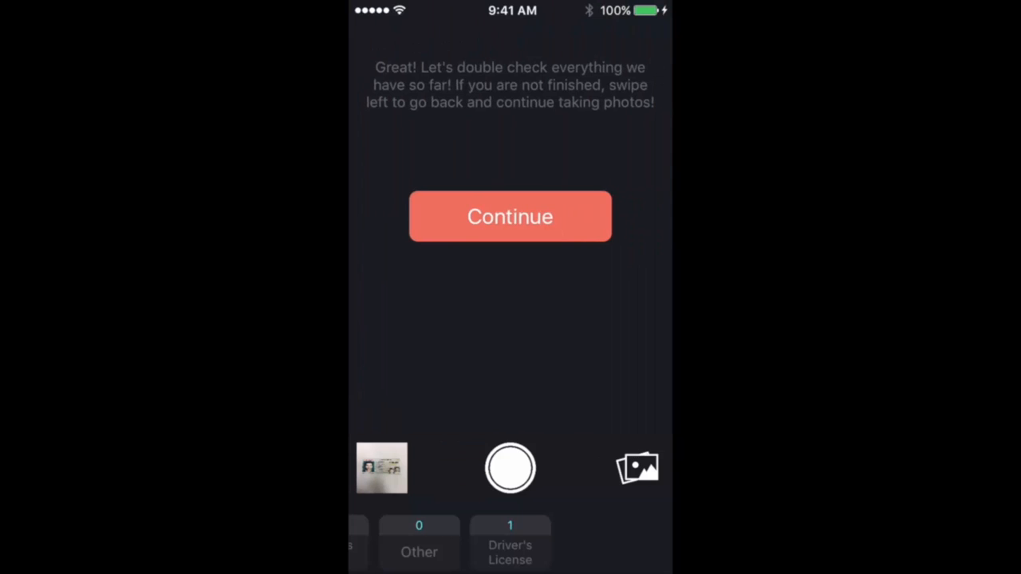
Continue past document review, then take and accept the identification selfie.
click(510, 216)
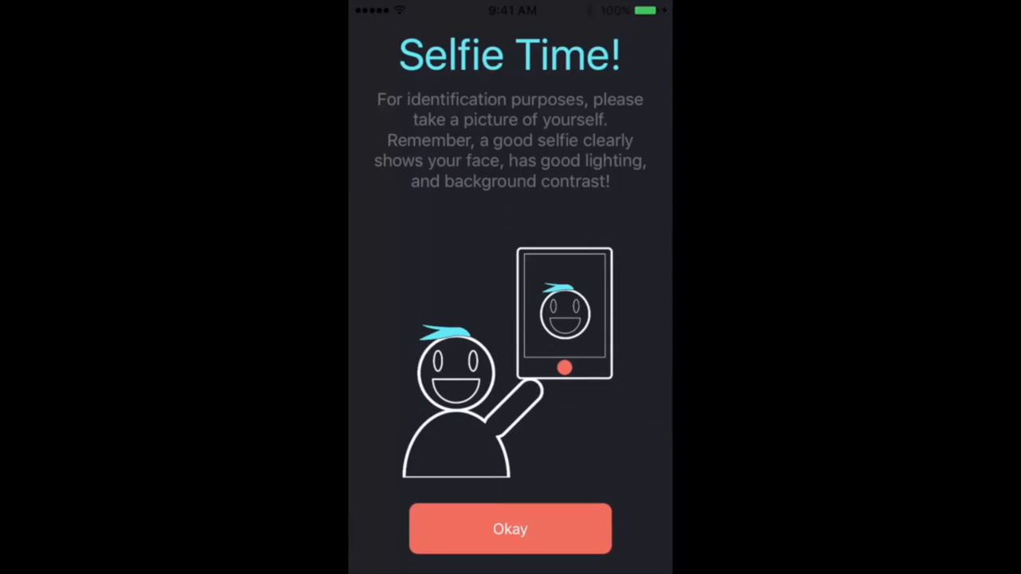
click(510, 528)
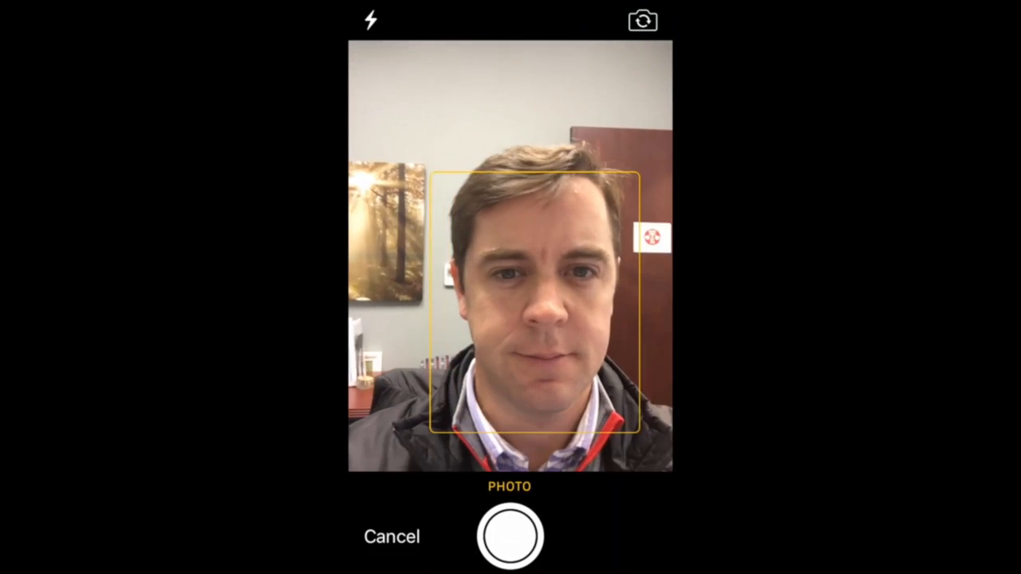
click(509, 534)
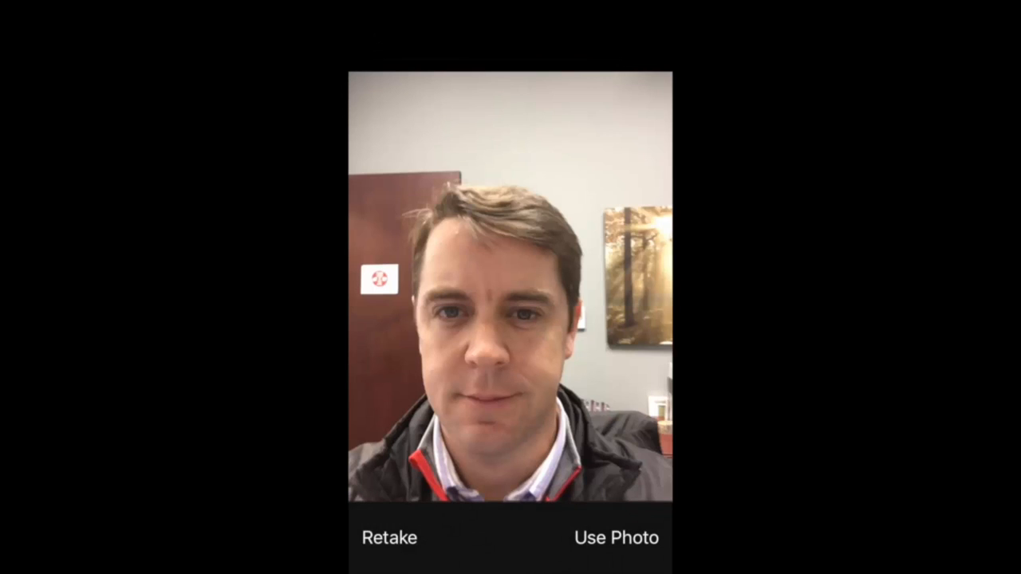
click(615, 537)
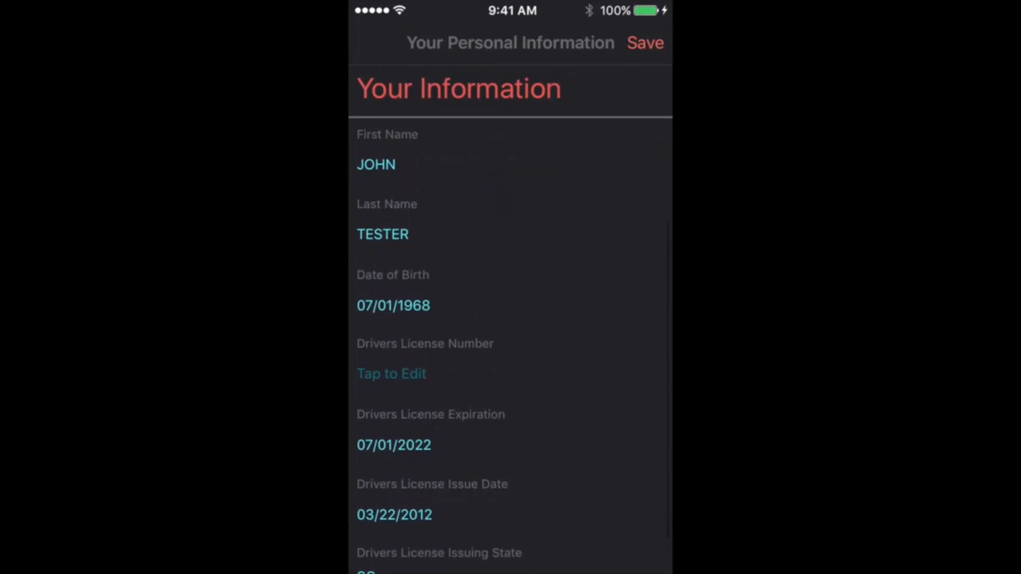
Save the driver's license number and confirm the home address and Social Security number.
click(391, 373)
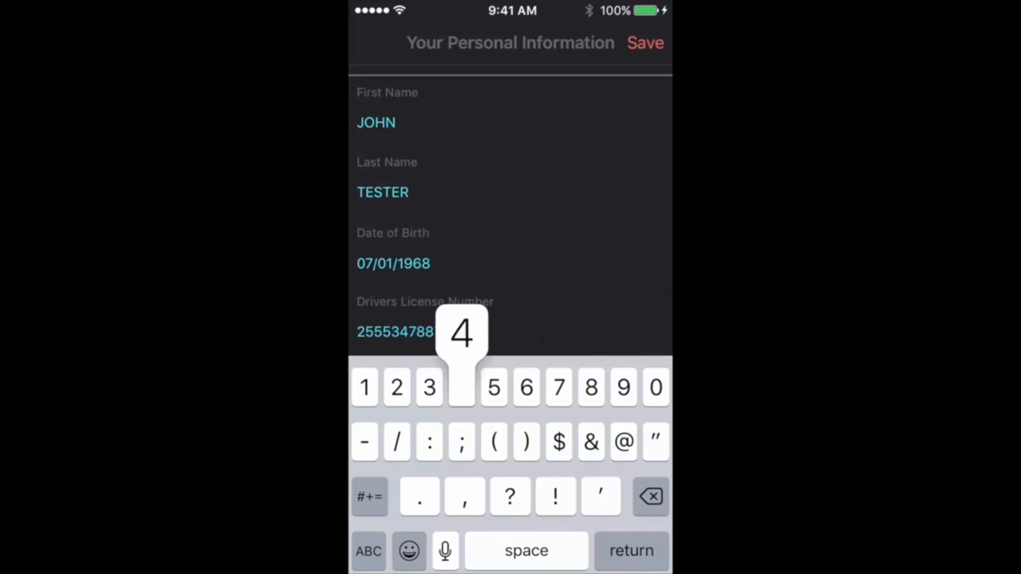
click(646, 42)
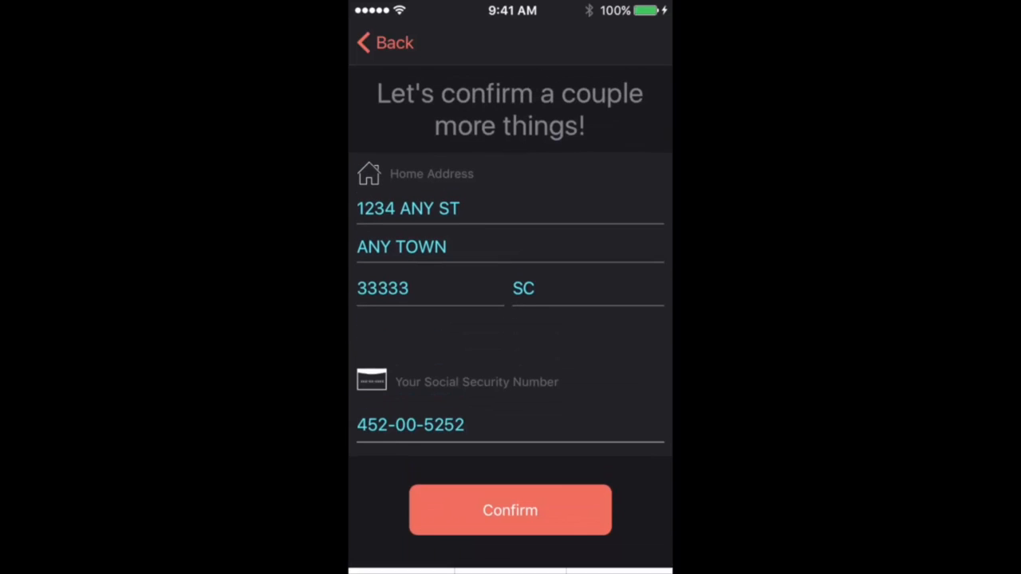
click(510, 511)
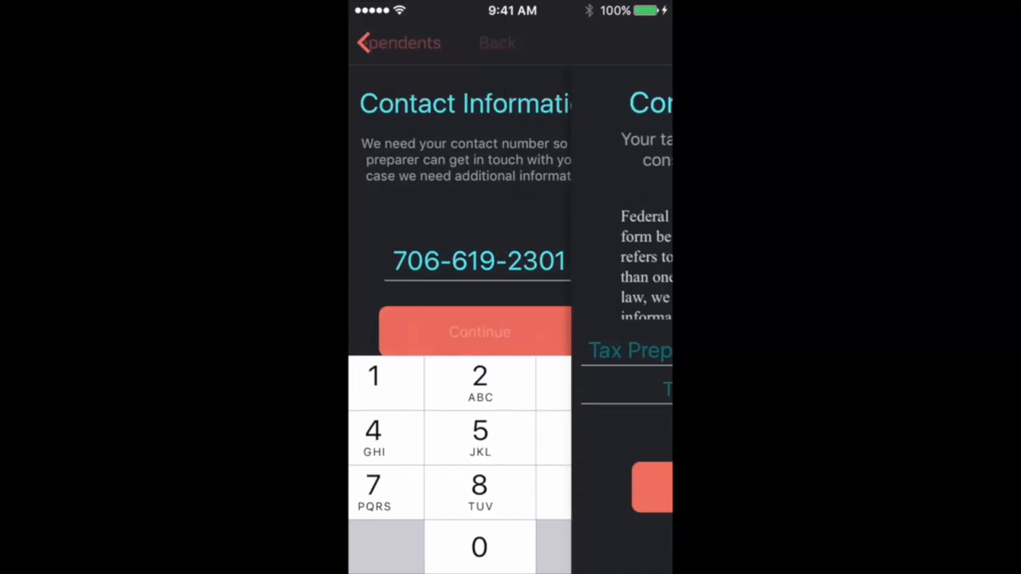
Enter 'abc tax prep' as preparer company and 'john' as taxpayer name.
click(475, 332)
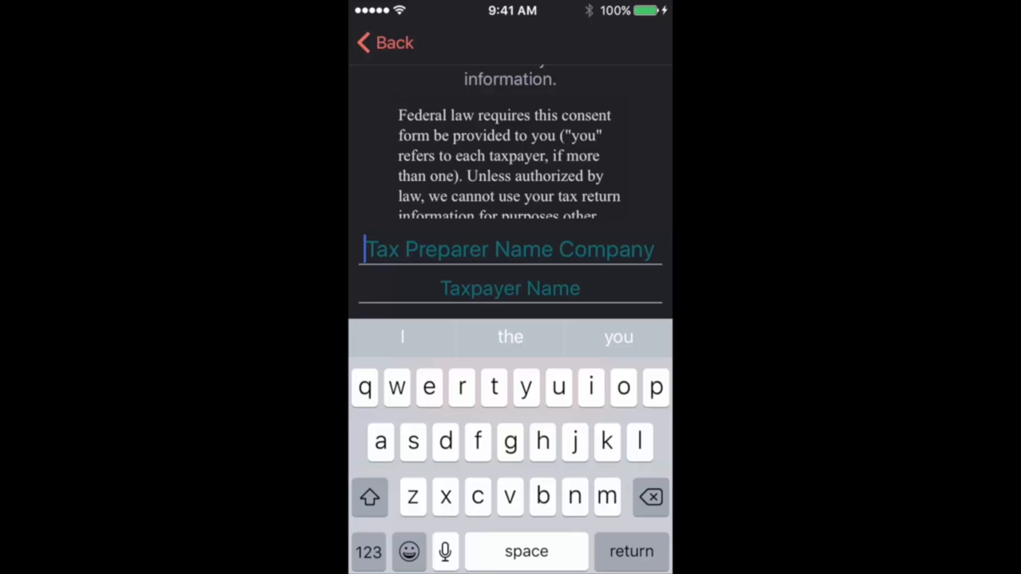
text(abc tax prep)
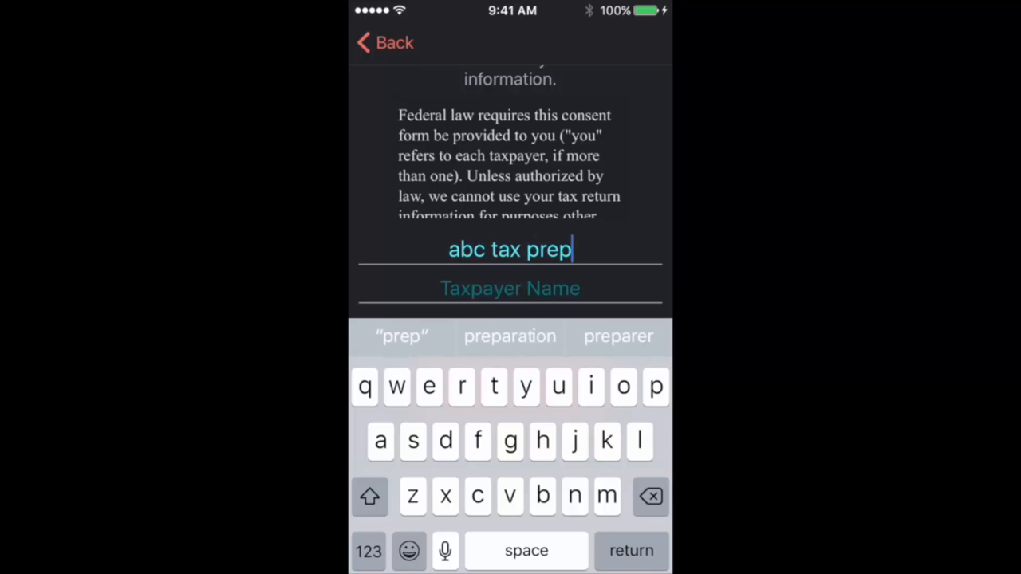
click(510, 288)
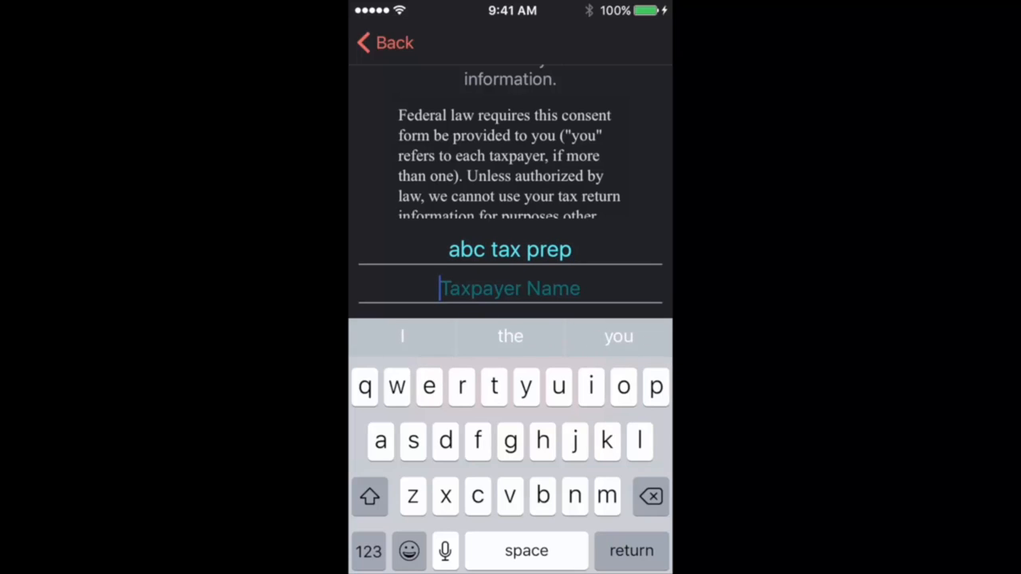
text(john smith)
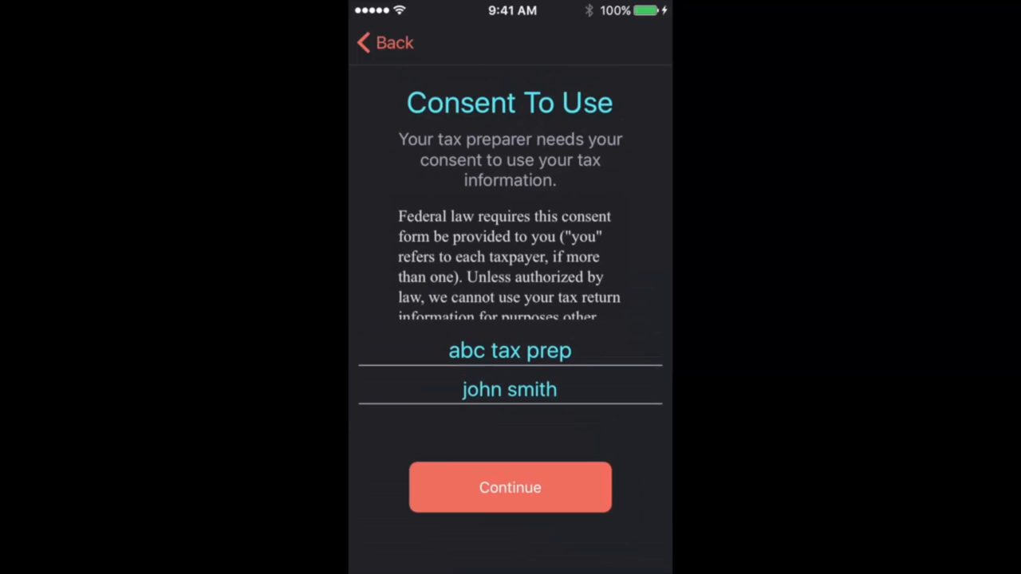
Review the Summary of personal information and three documents, submit, and confirm the upload.
click(510, 487)
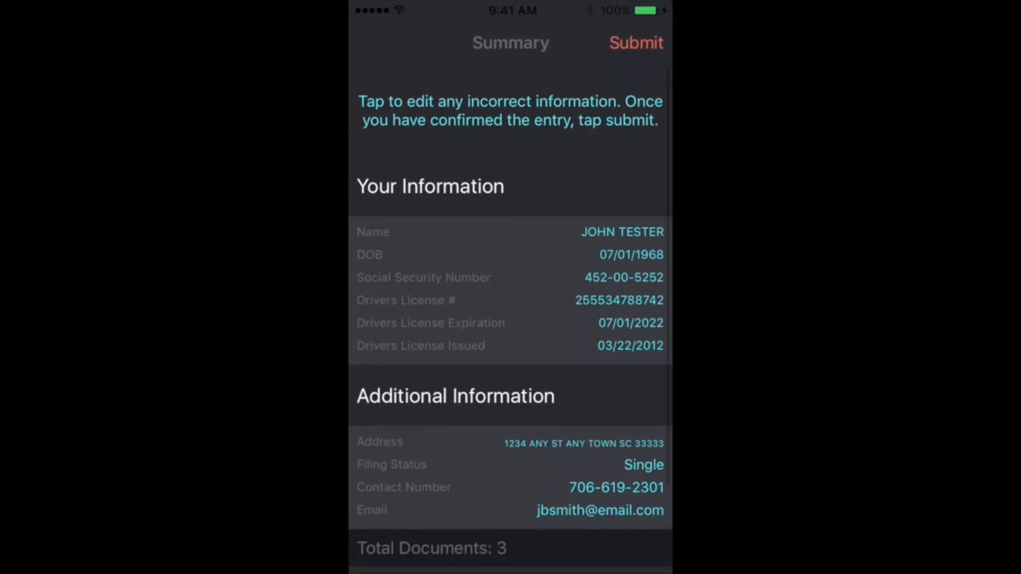
scroll(down, 3)
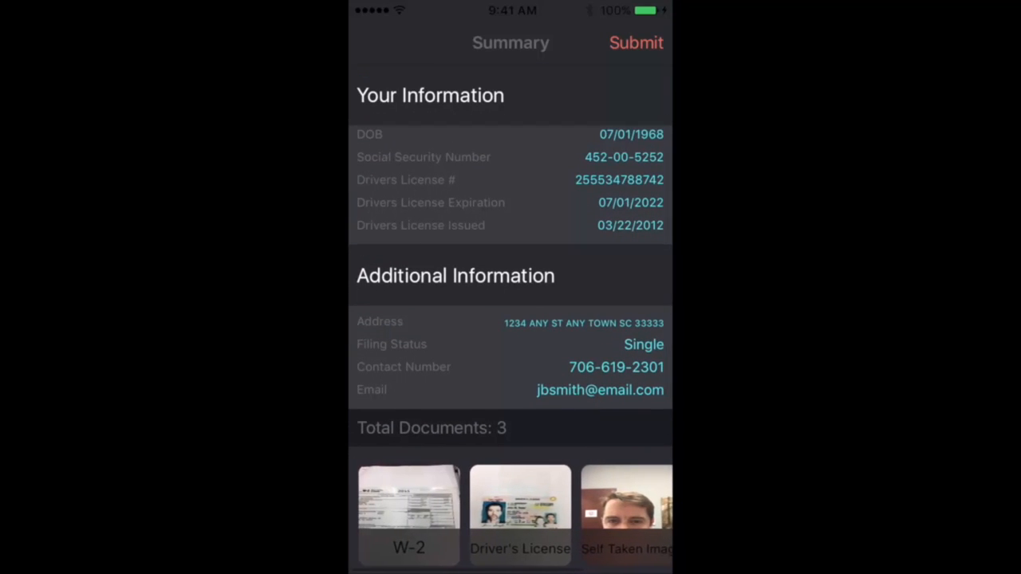
scroll(down, 3)
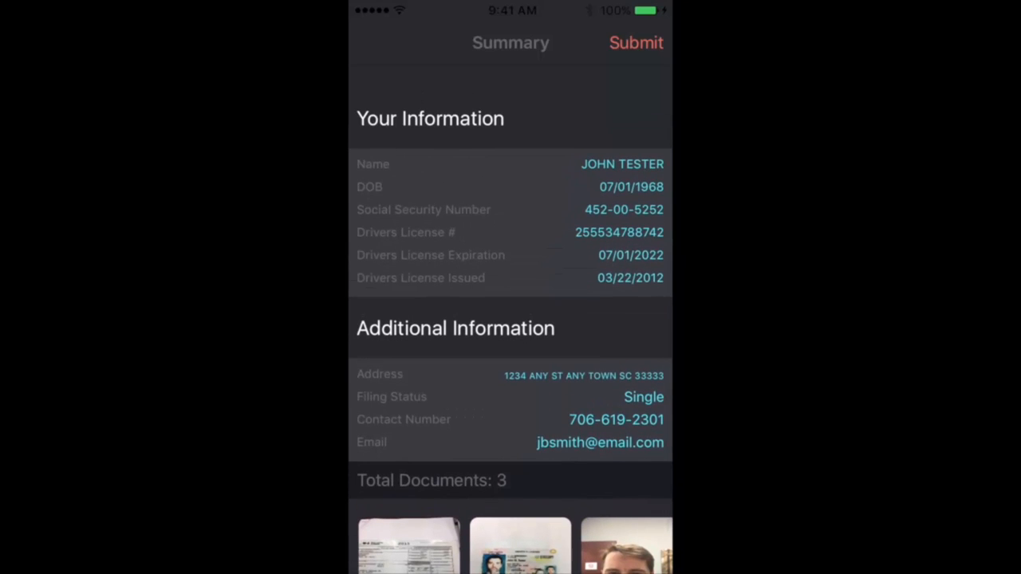
click(635, 42)
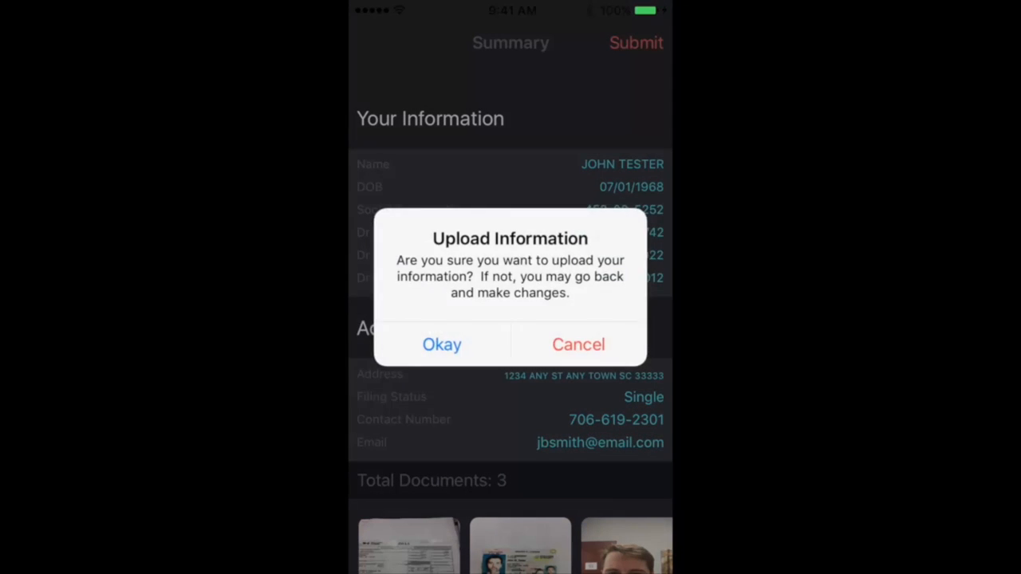
click(442, 344)
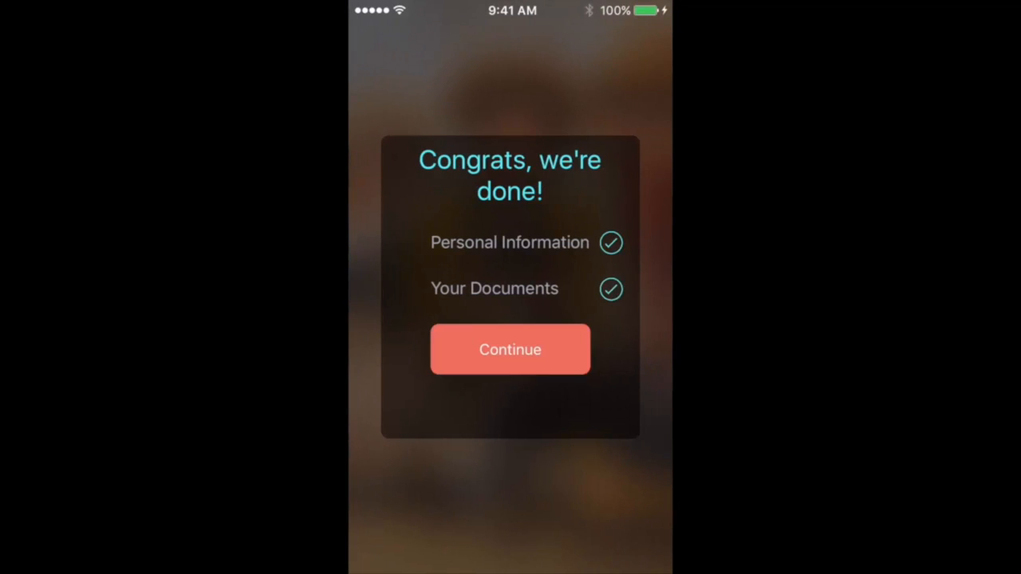
Continue past the Congrats screen and open the chat next to Your Tax Number.
click(509, 350)
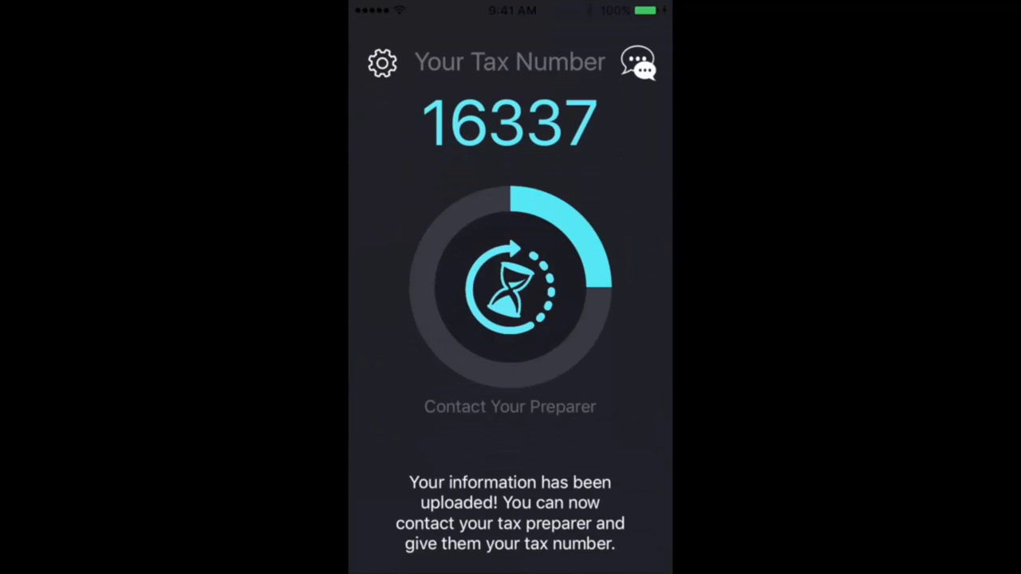
click(638, 62)
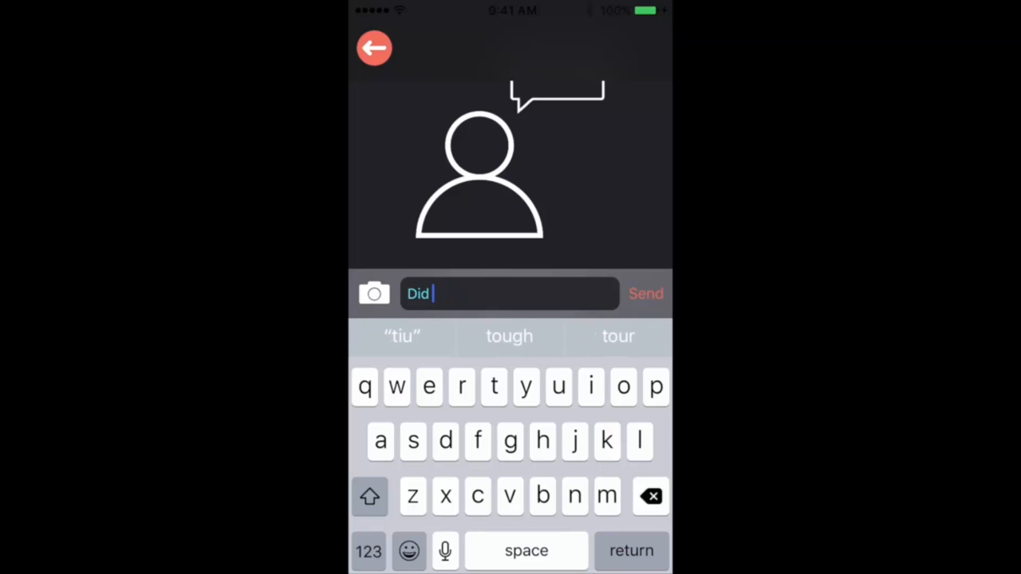
Send the preparer a message asking if they received the documents, then go back.
text(you receive)
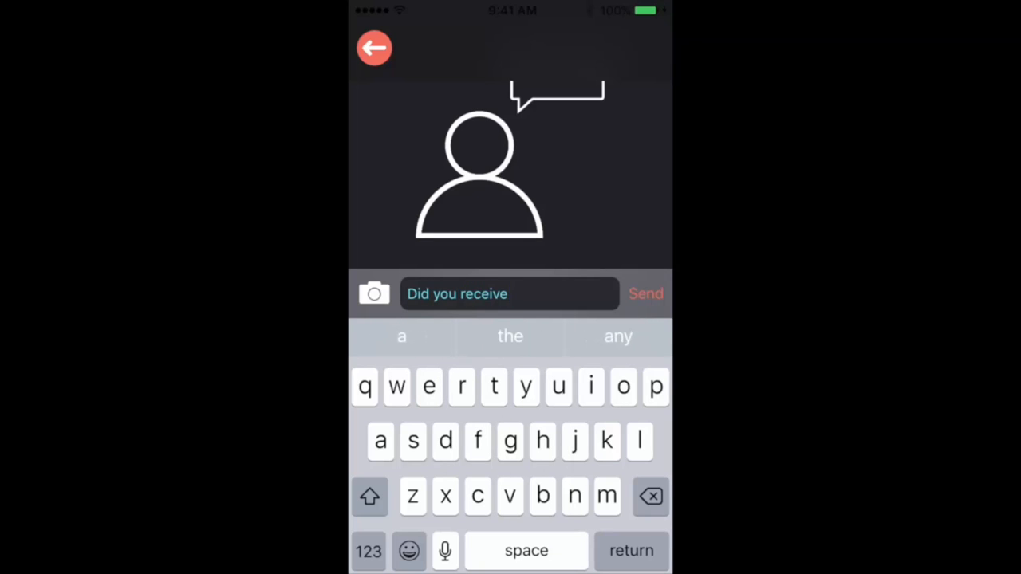
text(my documents?)
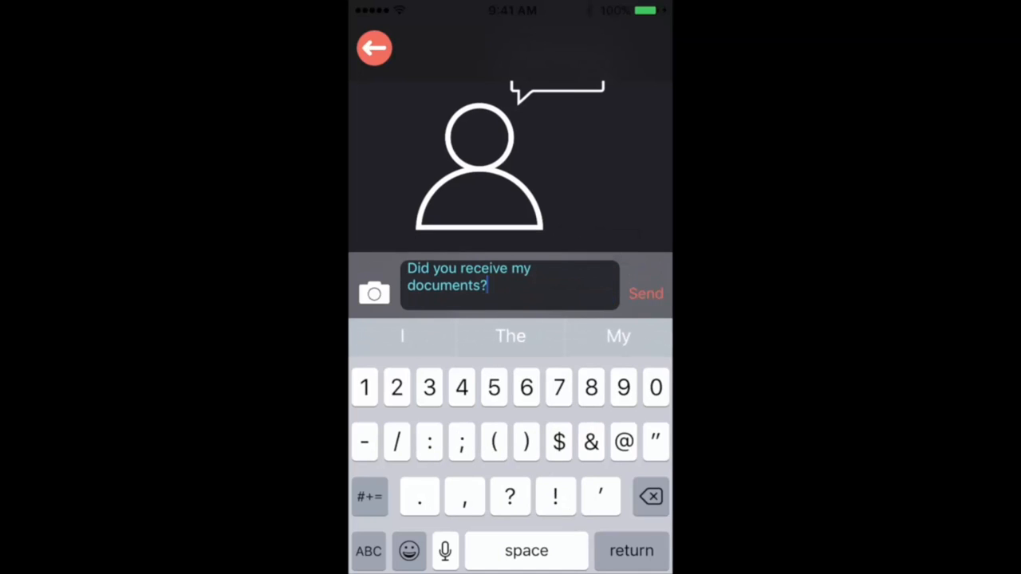
click(646, 293)
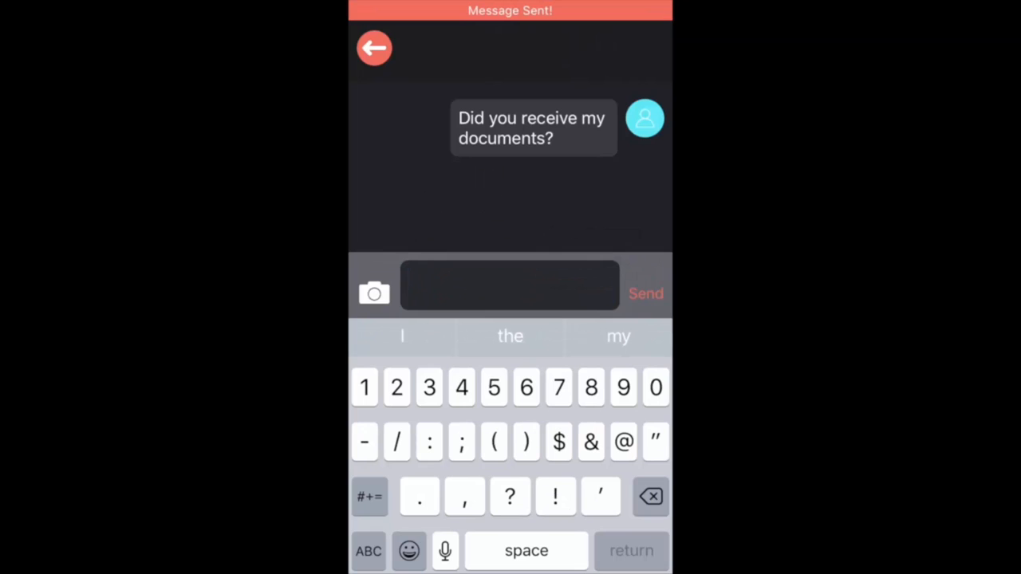
click(374, 48)
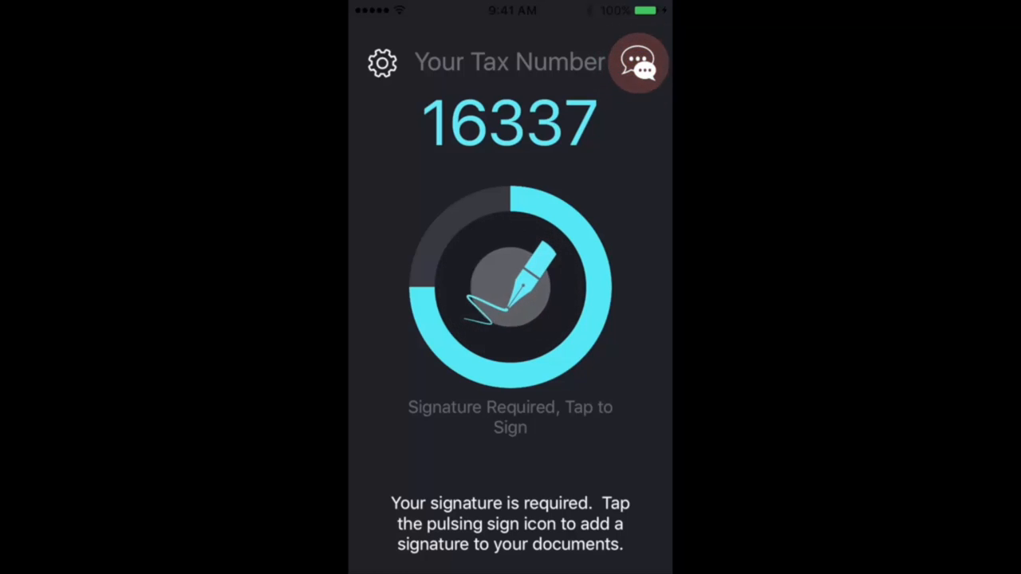
Read the preparer's reply asking for signatures in the chat, then leave it.
click(637, 63)
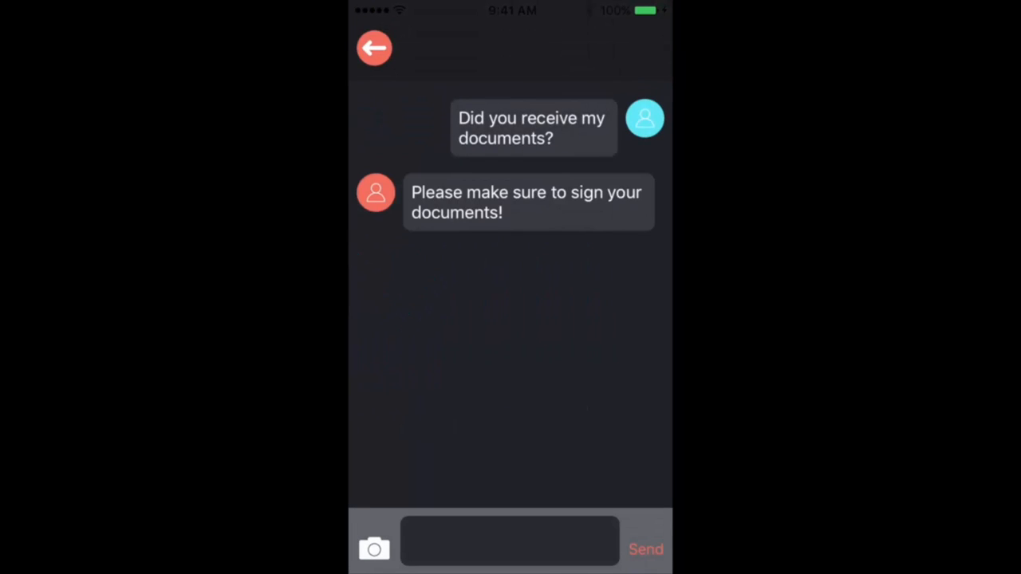
click(374, 48)
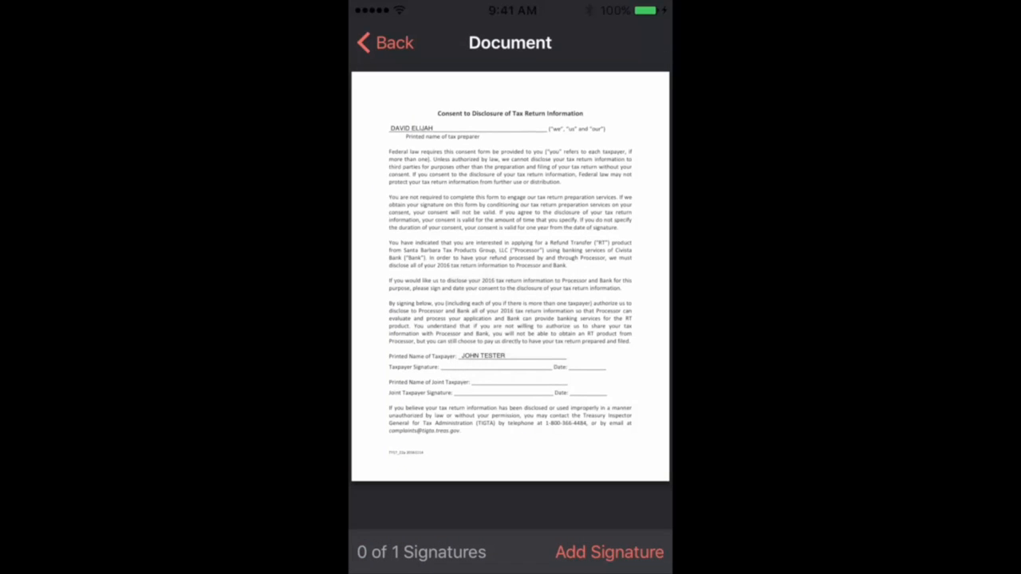
Draw a signature and sign the 7216 Disclosure Statement with it.
click(608, 552)
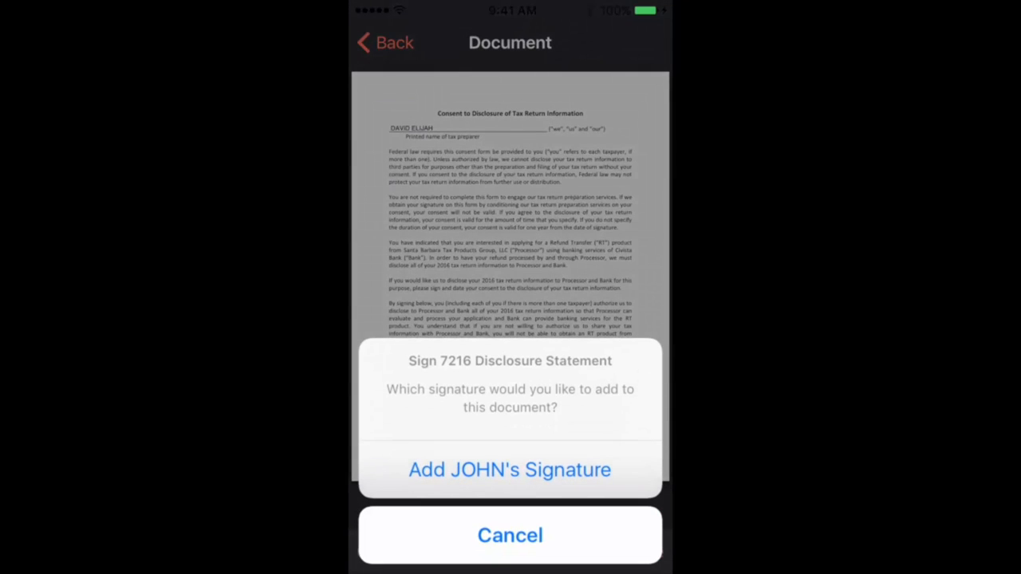
click(509, 469)
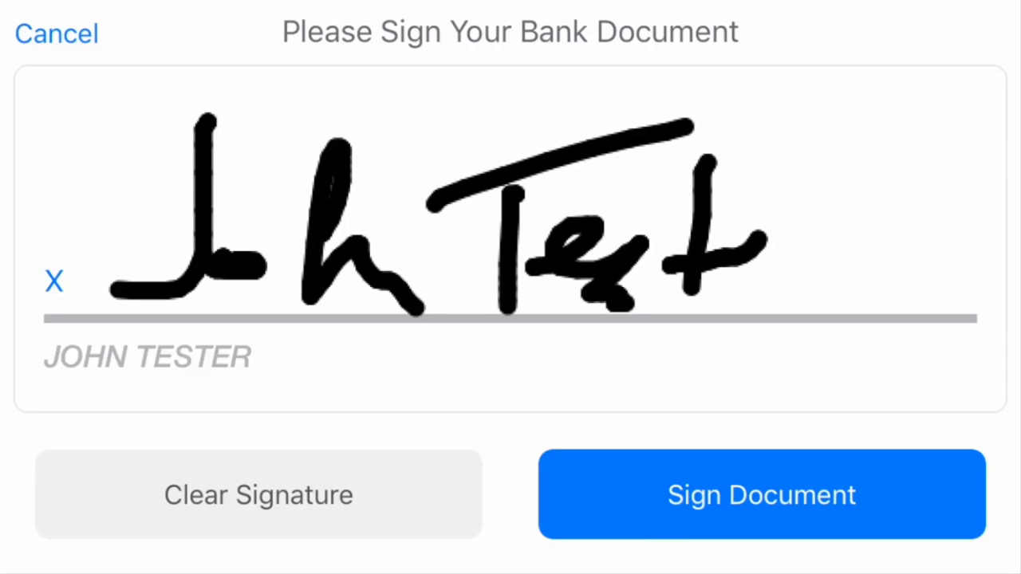
click(760, 494)
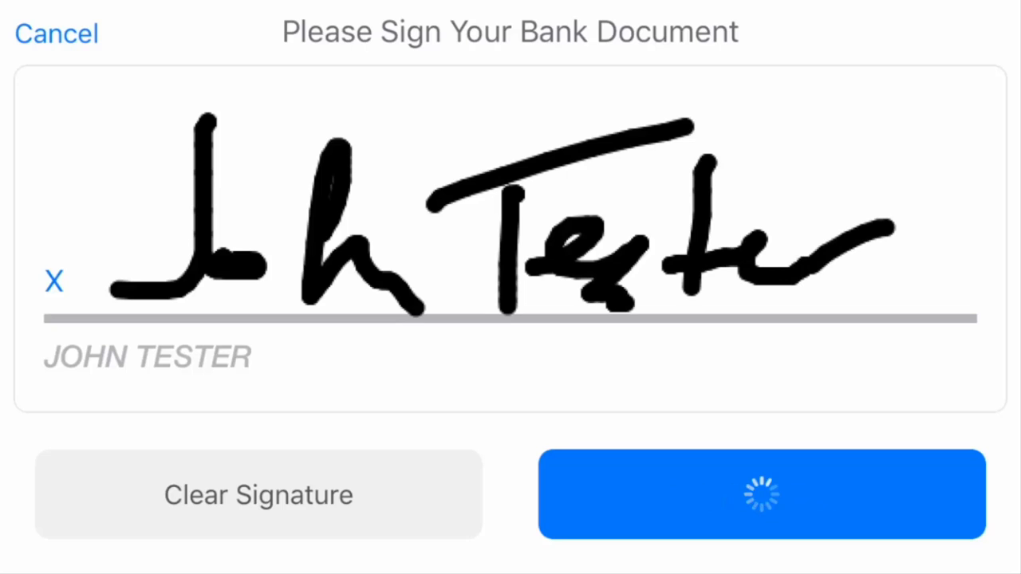
click(761, 494)
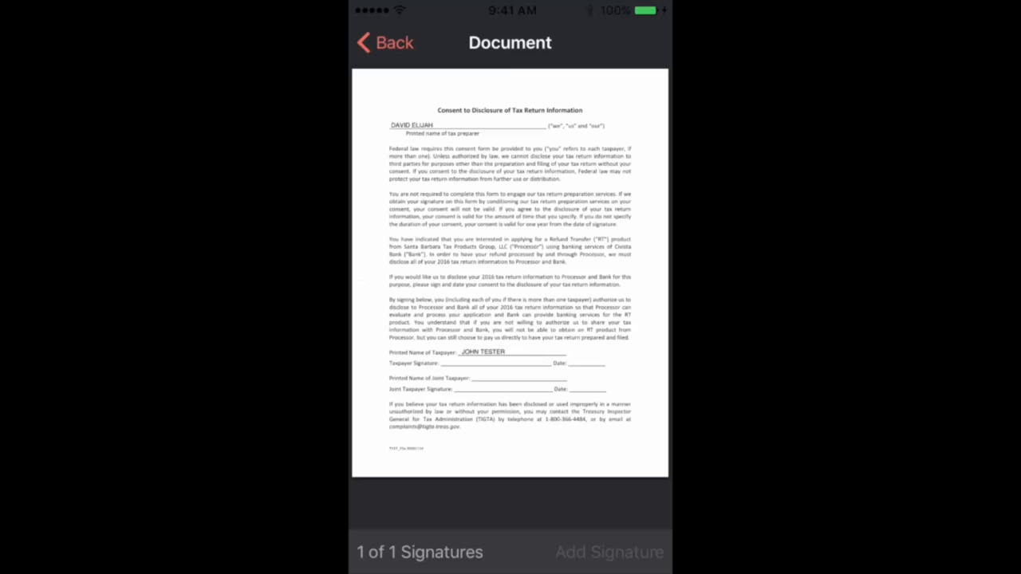
Sign the 7216 Use Statement with the saved signature and return to the document list.
click(383, 42)
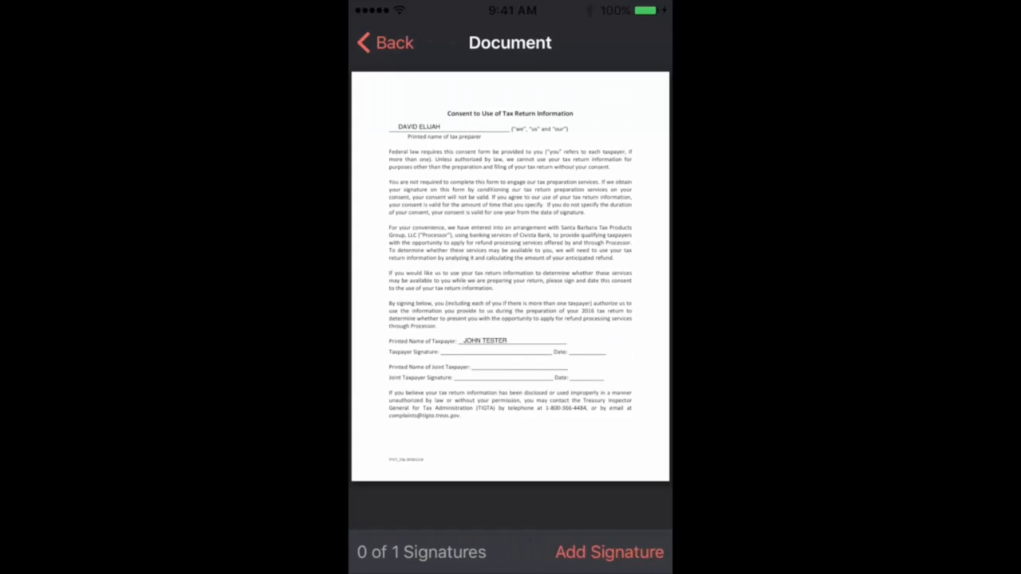
click(608, 551)
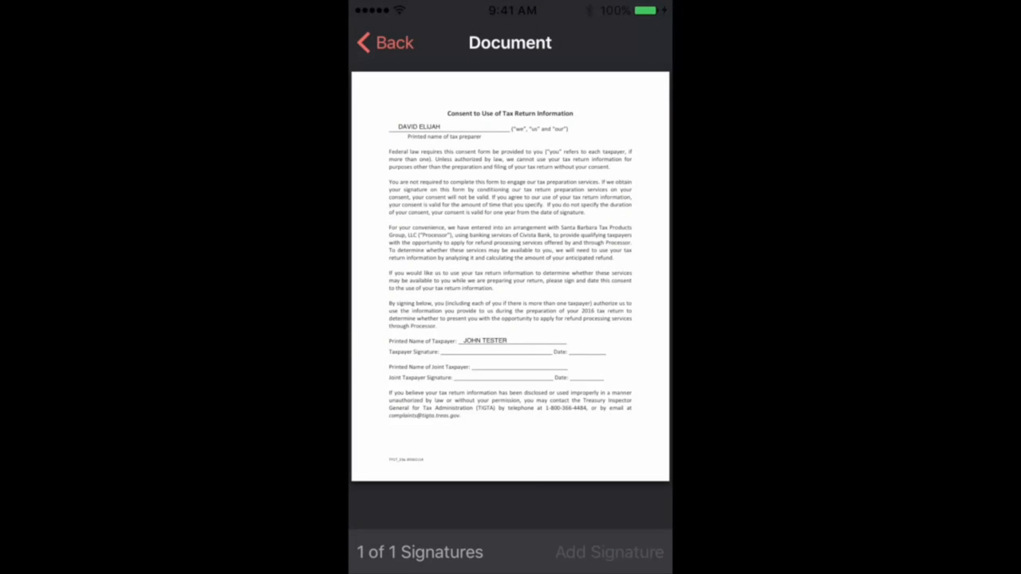
click(384, 43)
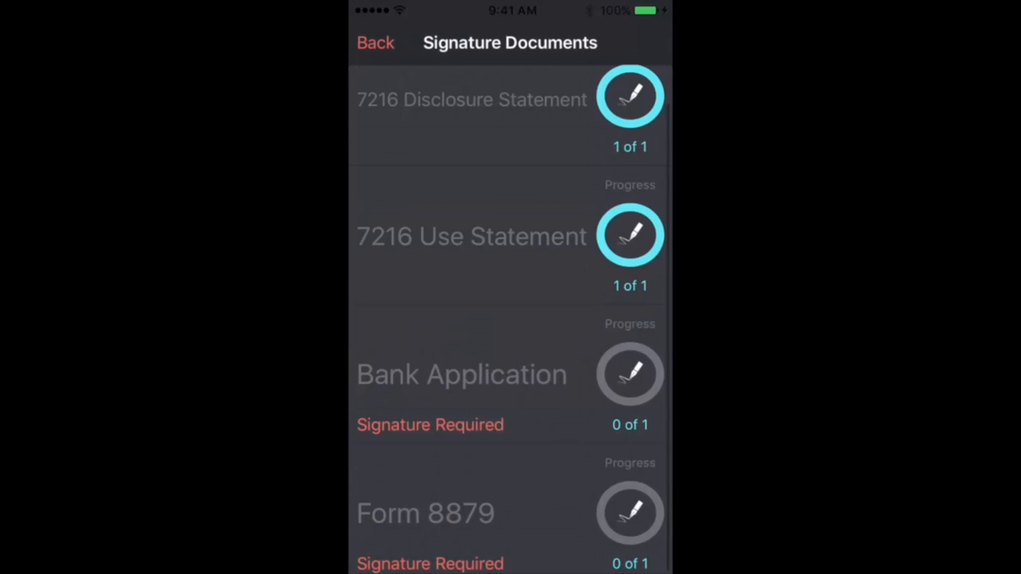
Apply the saved signature to the Bank Application, then bring up Form 8879.
click(461, 374)
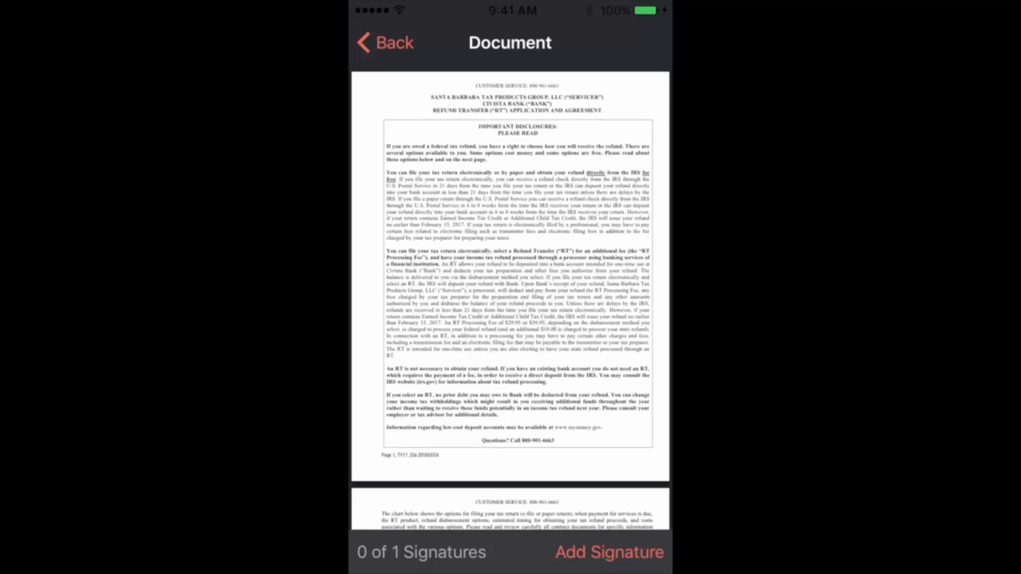
scroll(down, 3)
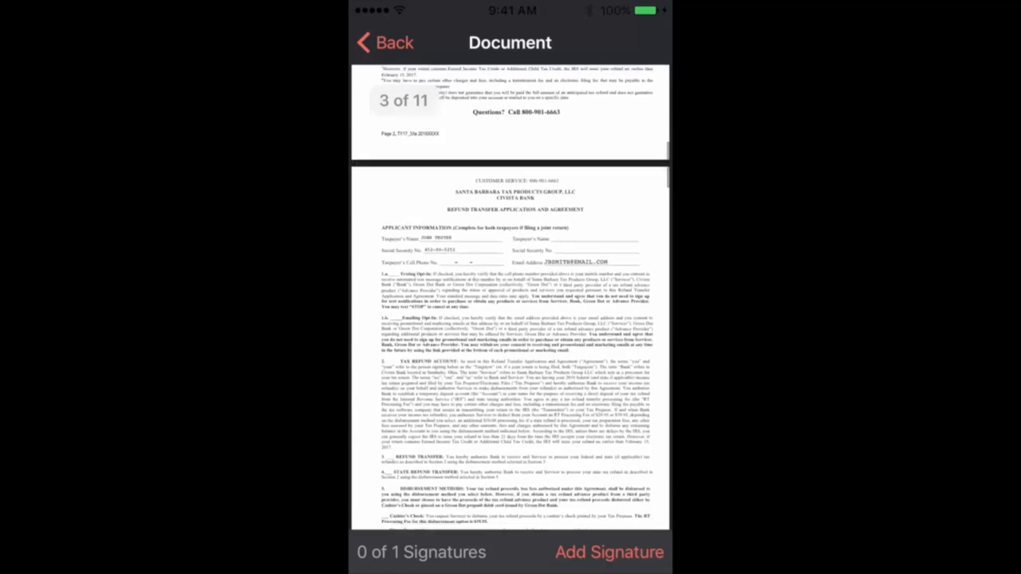
click(608, 552)
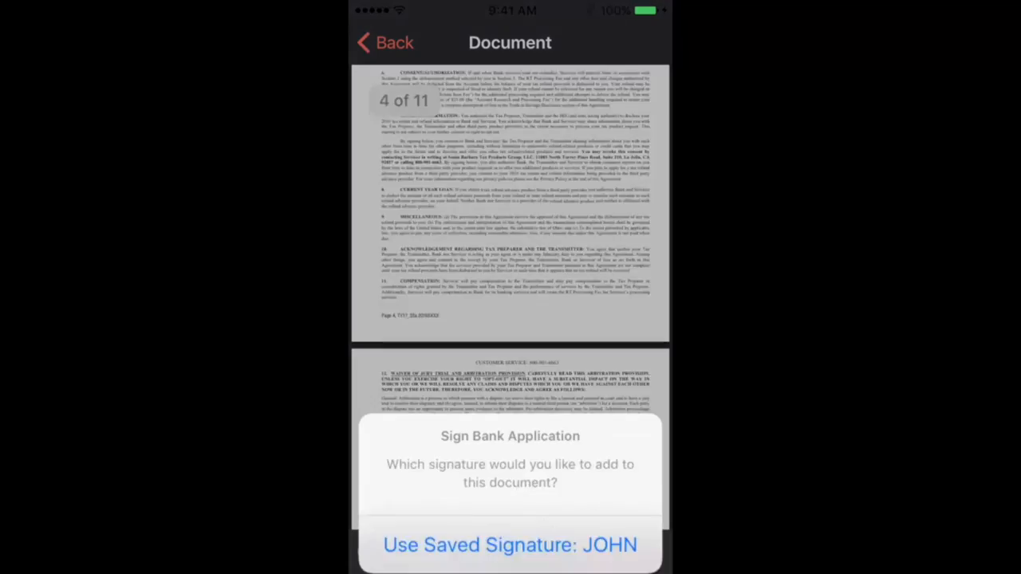
click(510, 544)
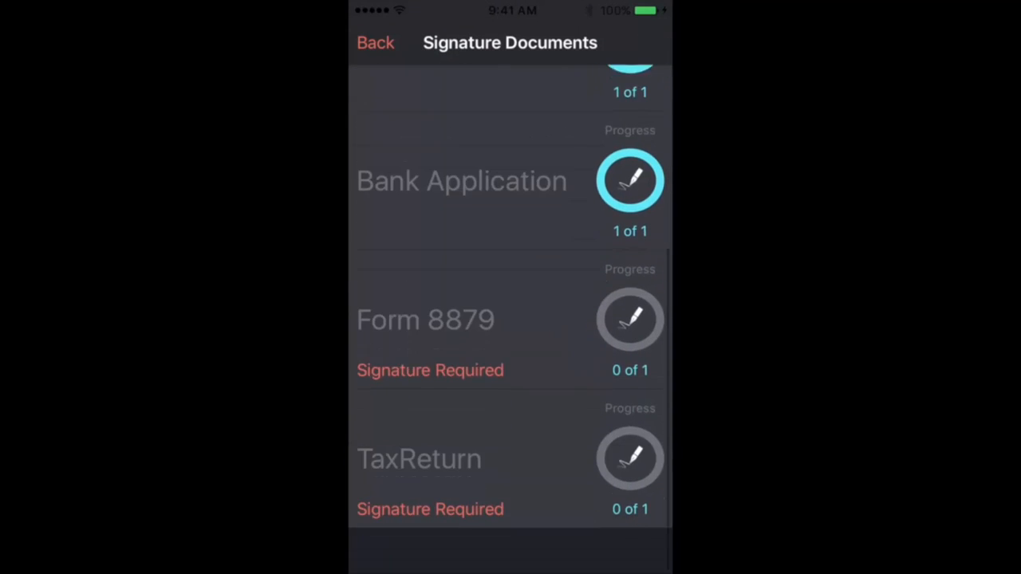
click(630, 181)
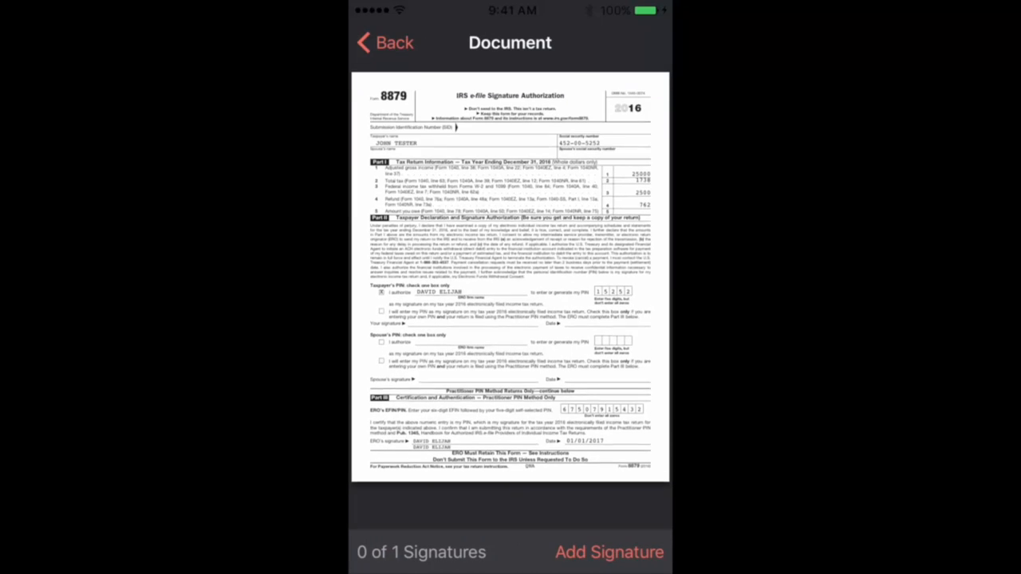
Sign Form 8879 and the TaxReturn with the saved signature, then exit to the home screen.
click(608, 551)
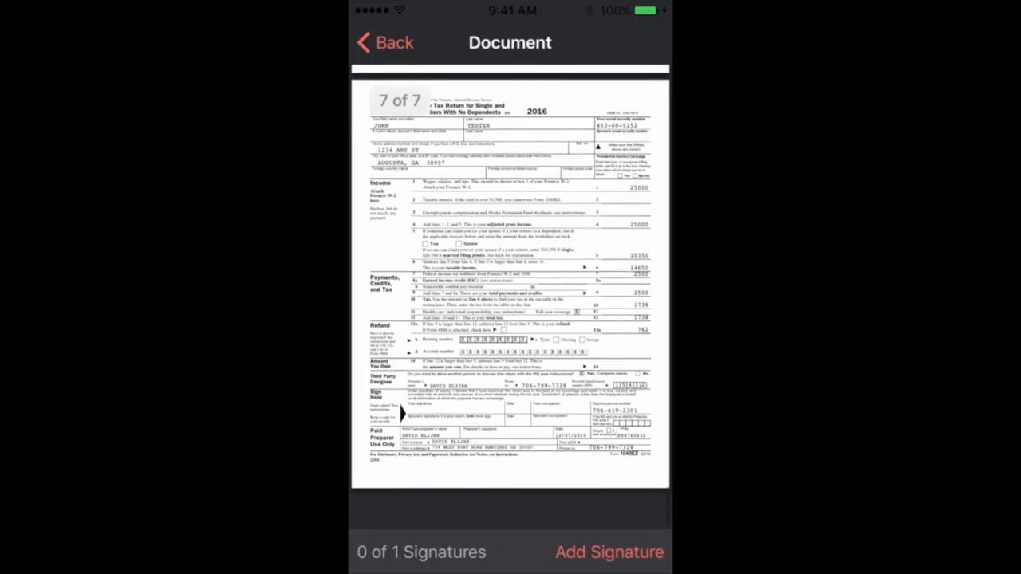
click(609, 551)
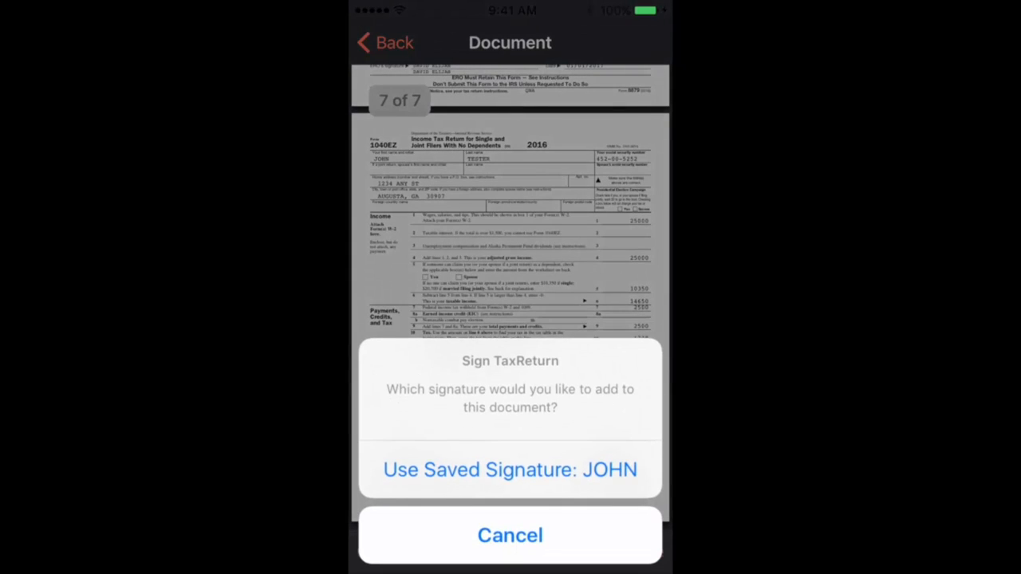
click(510, 469)
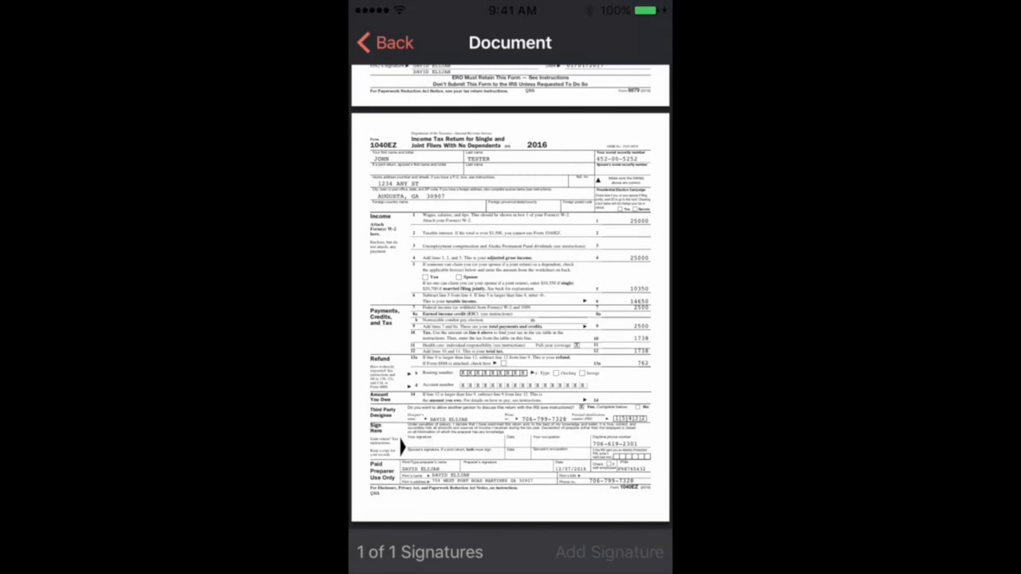
click(385, 42)
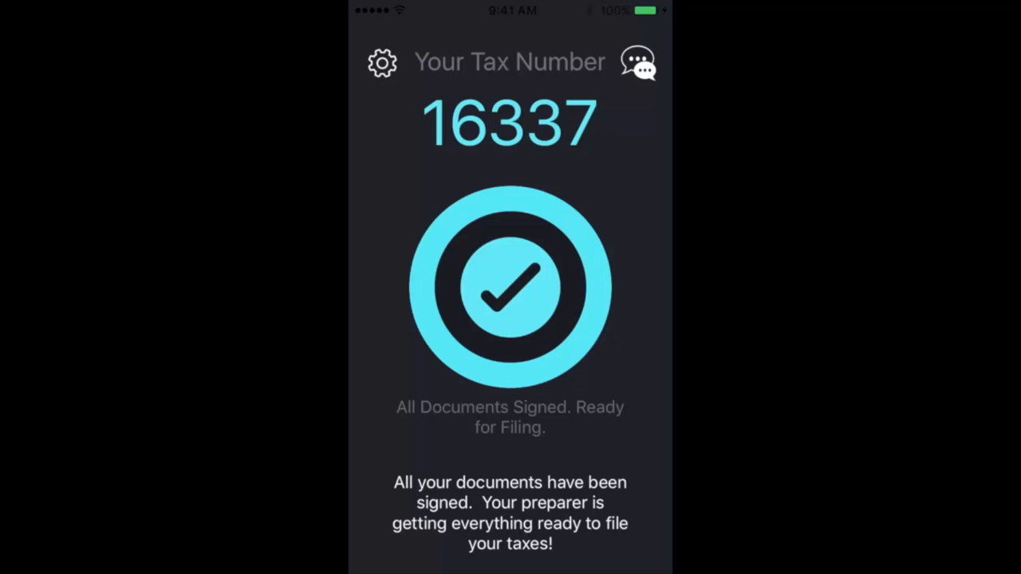
key(home)
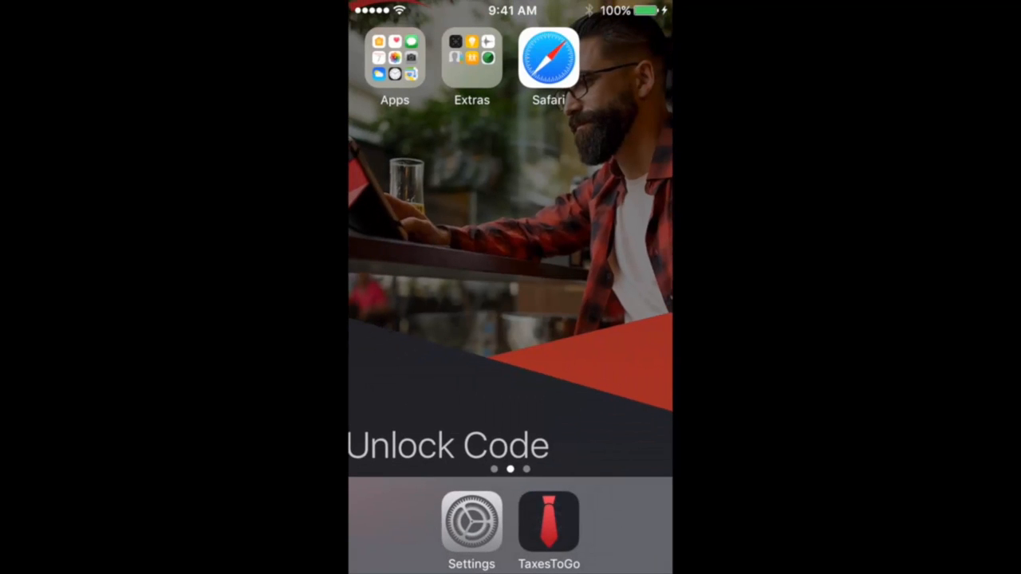